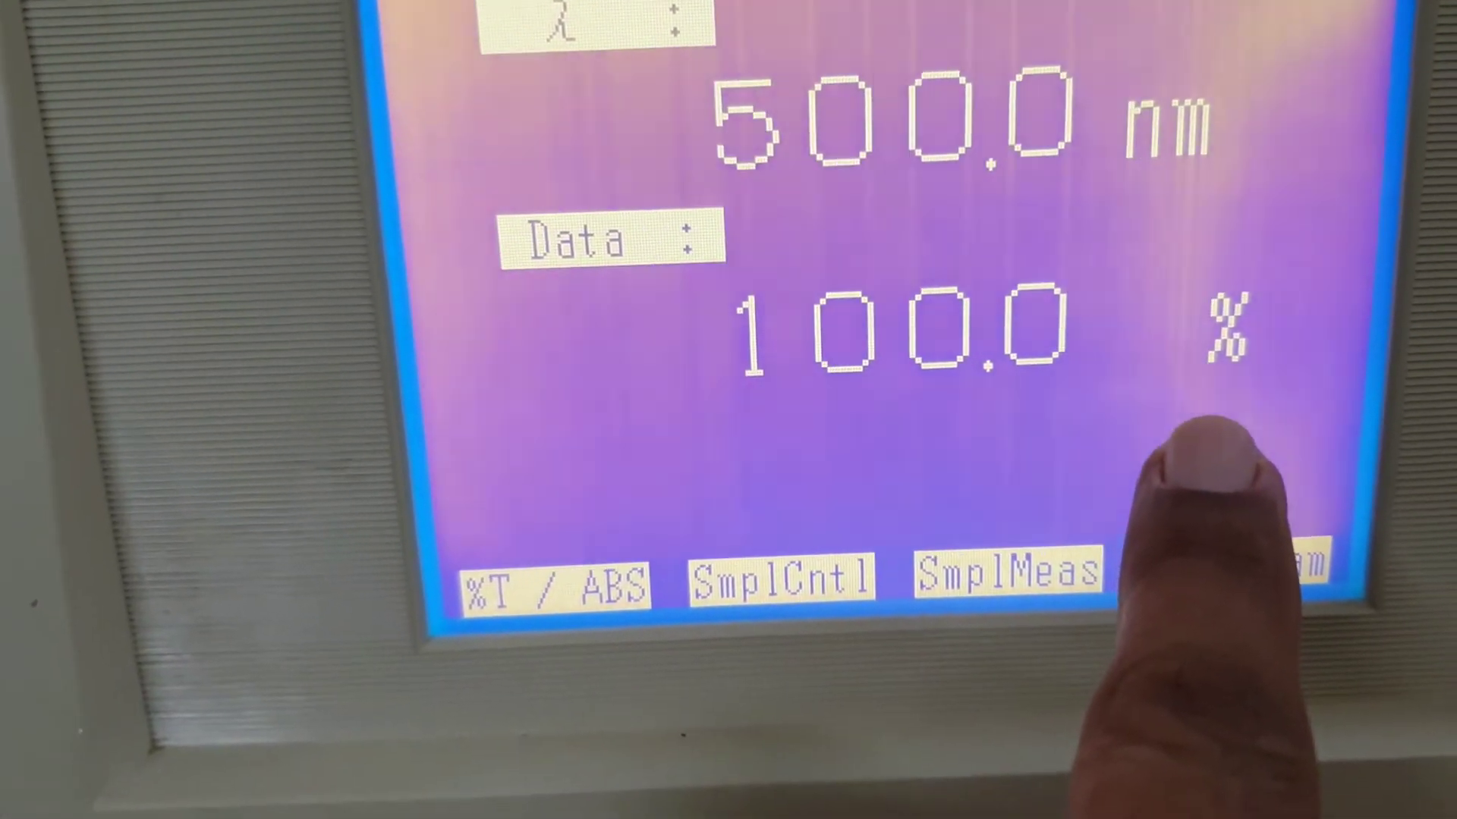
Toggle the 500.0 nm reading from 100.0 %T to 0.000 ABS
click(558, 591)
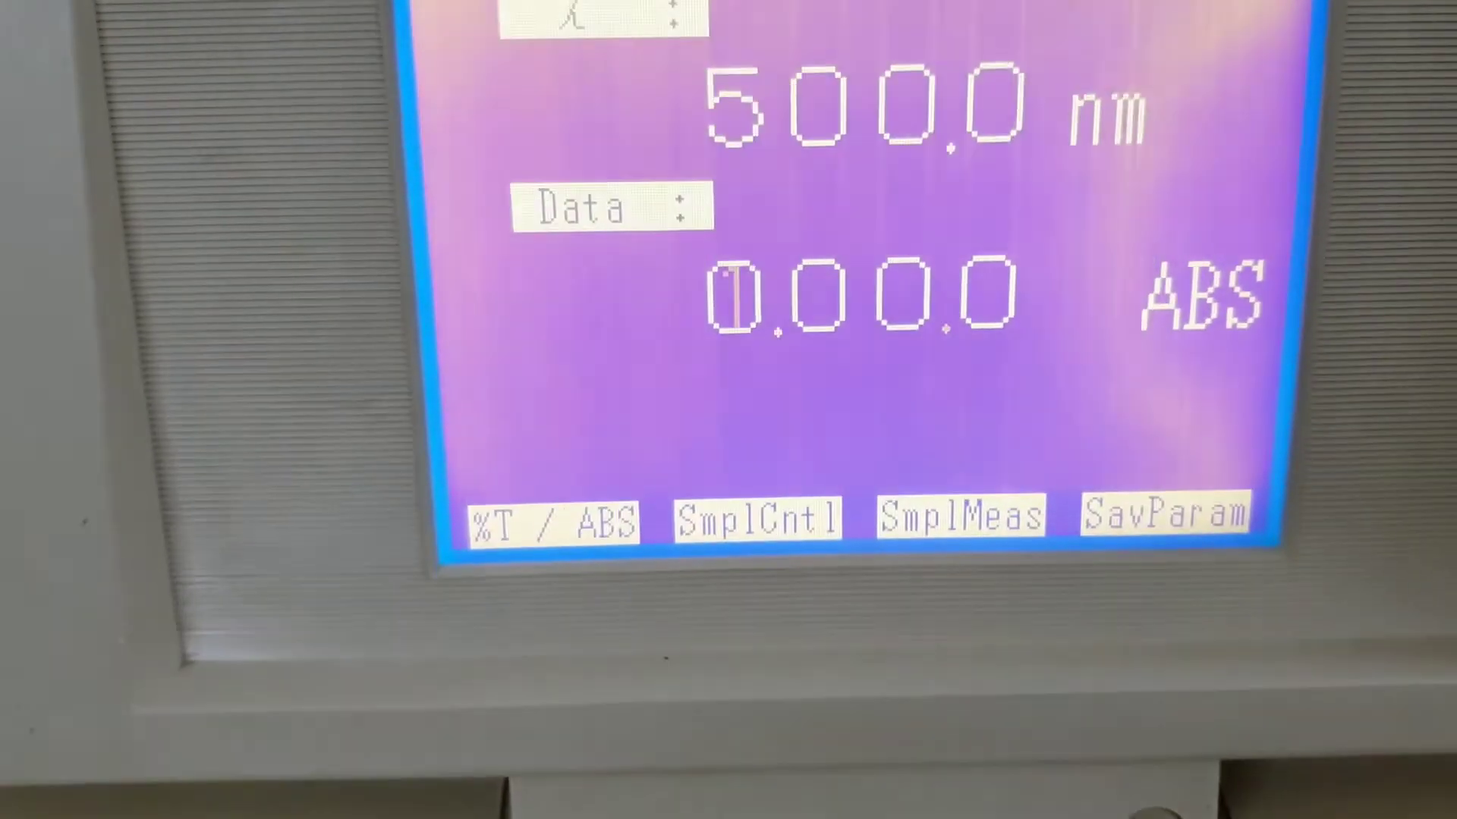